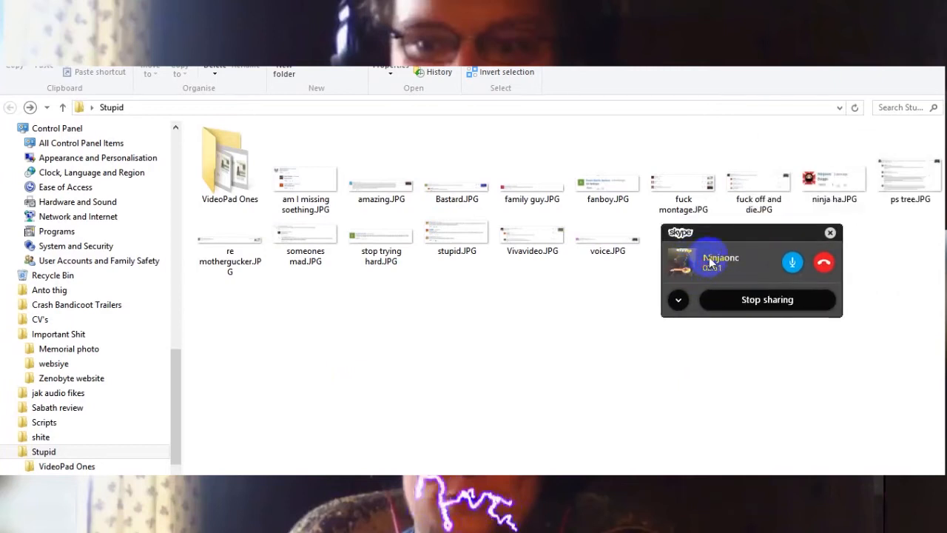
mouse_move(920, 287)
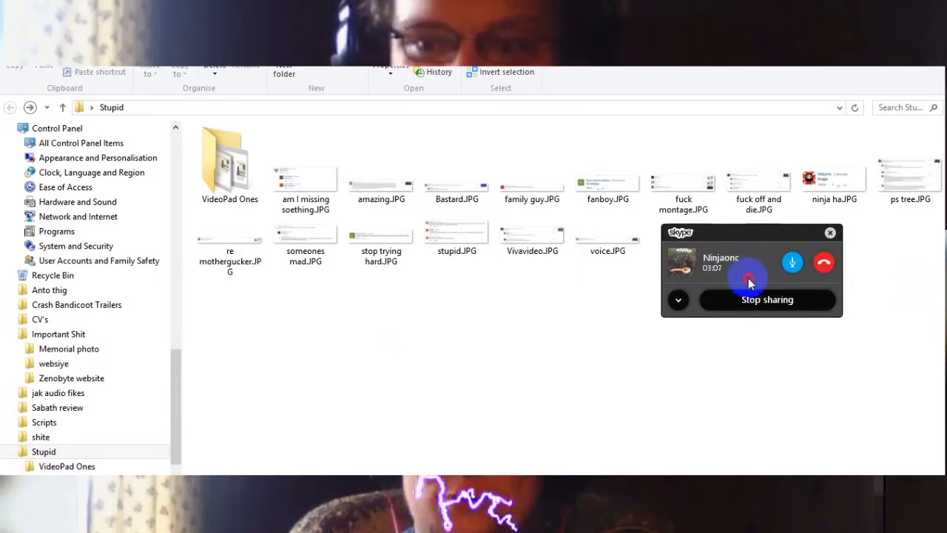
mouse_move(610, 289)
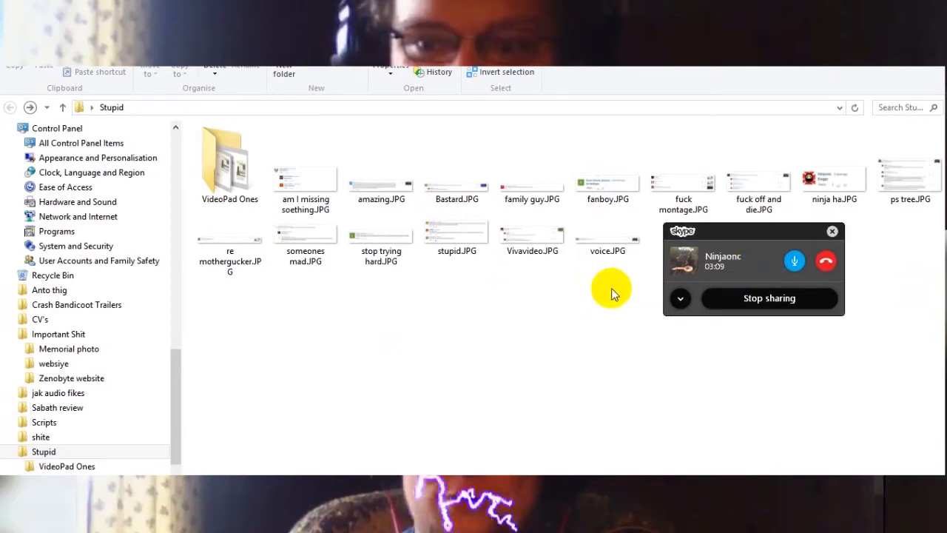
- Navigate into the Stupid folder on the Desktop to see the saved screenshot thumbnails
left_click_drag(610, 293, 436, 214)
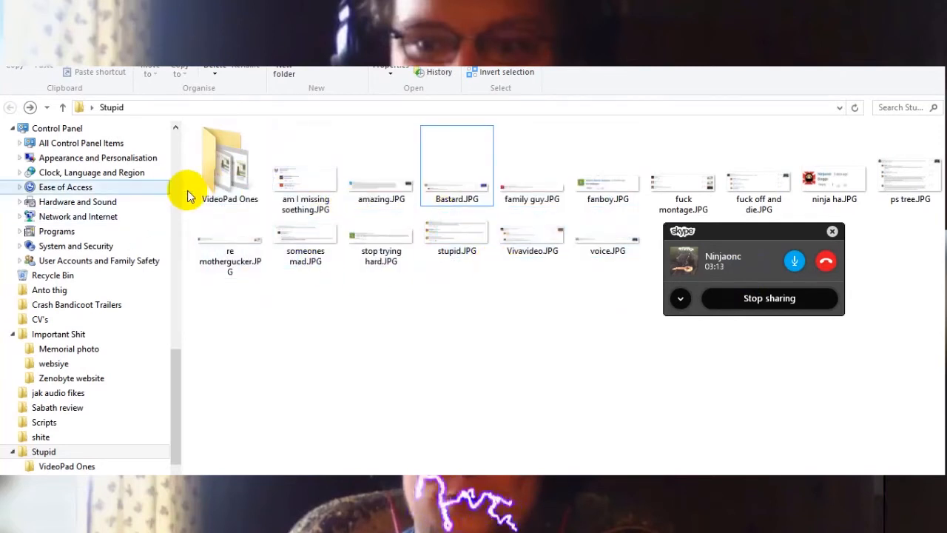
double_click(229, 162)
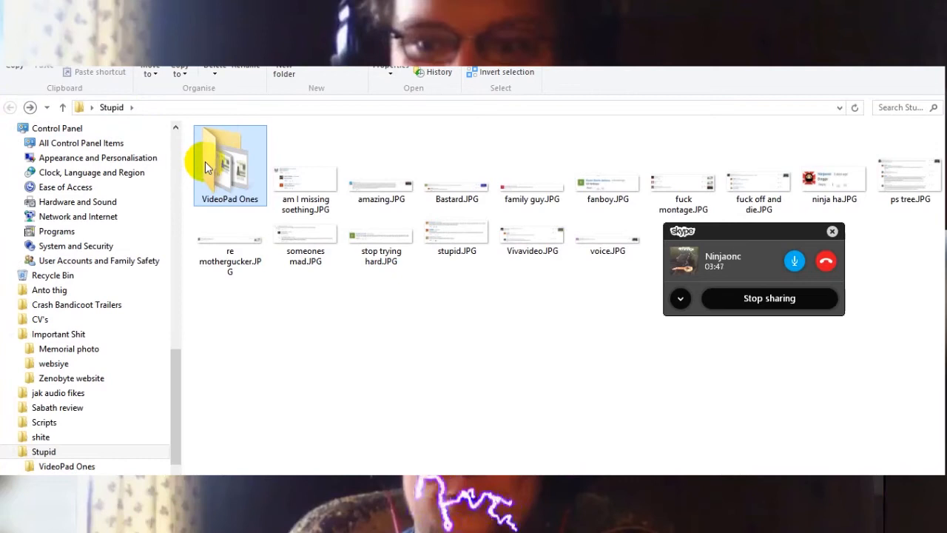
mouse_move(234, 185)
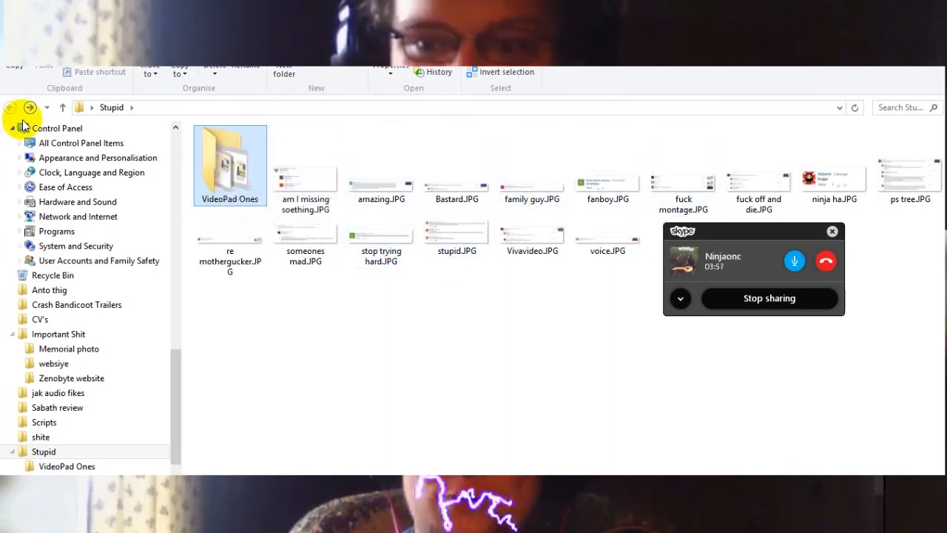
mouse_move(237, 166)
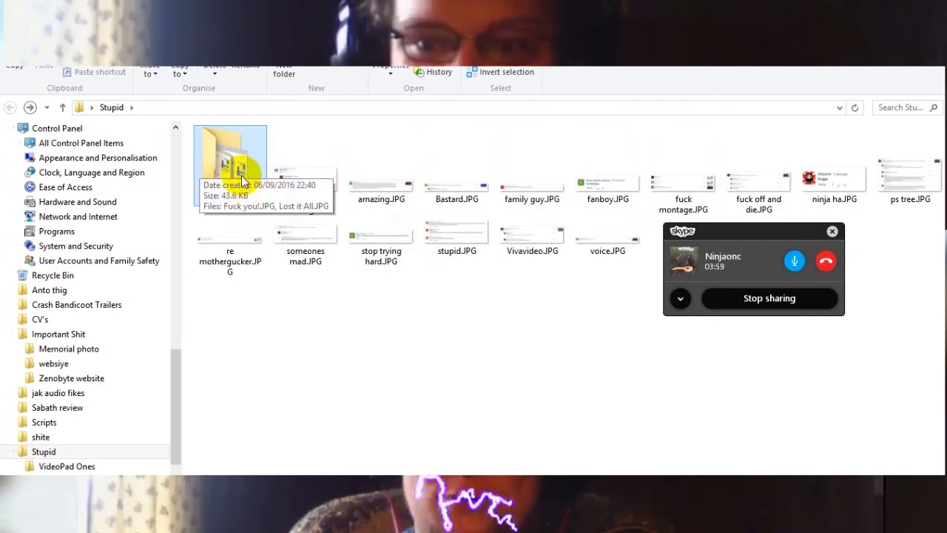
- Open one of the comment screenshot JPGs in IrfanView and view it full-screen
double_click(229, 160)
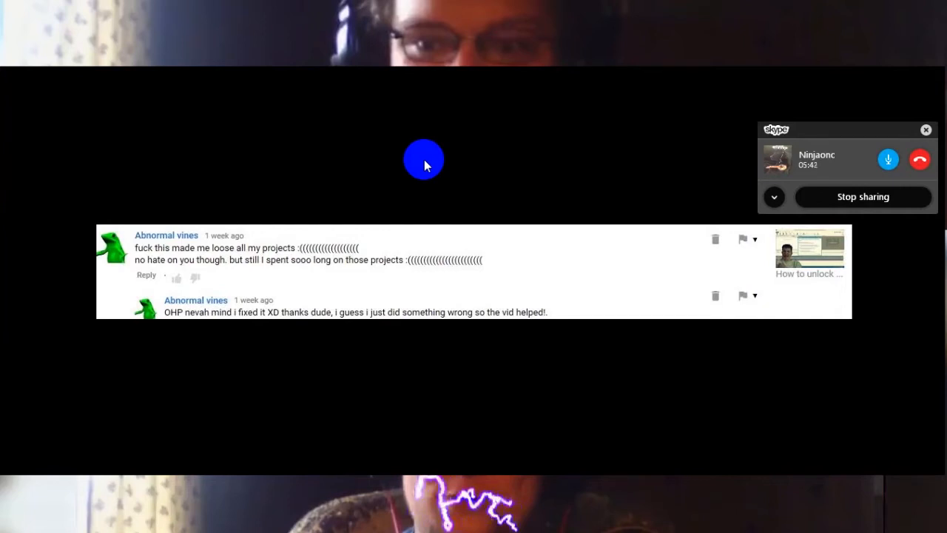
mouse_move(631, 106)
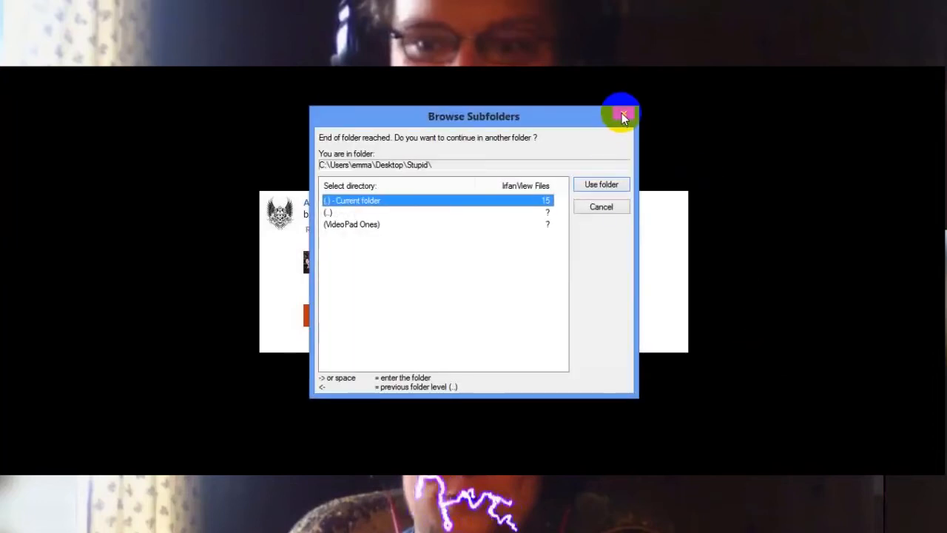
- Close the Browse Subfolders prompt after passing the last image in the folder
left_click(623, 116)
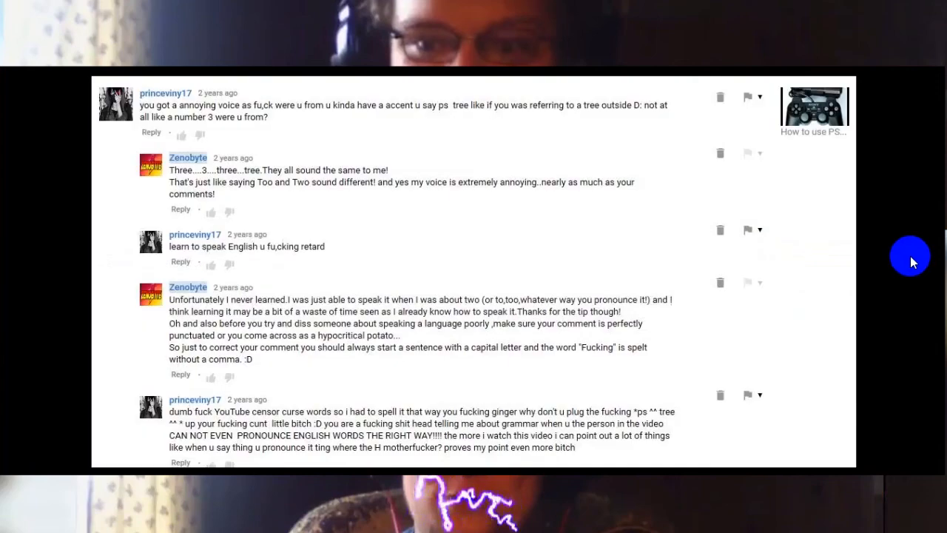
mouse_move(248, 371)
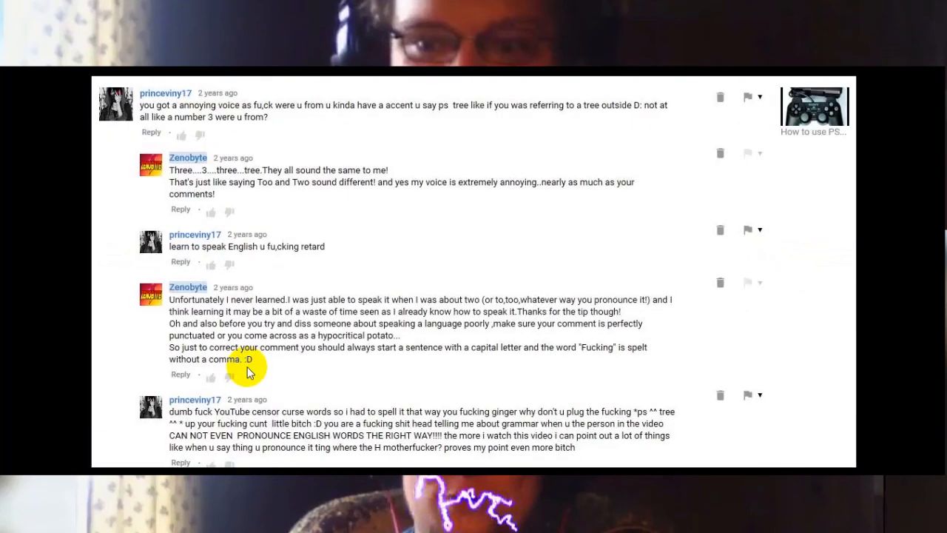